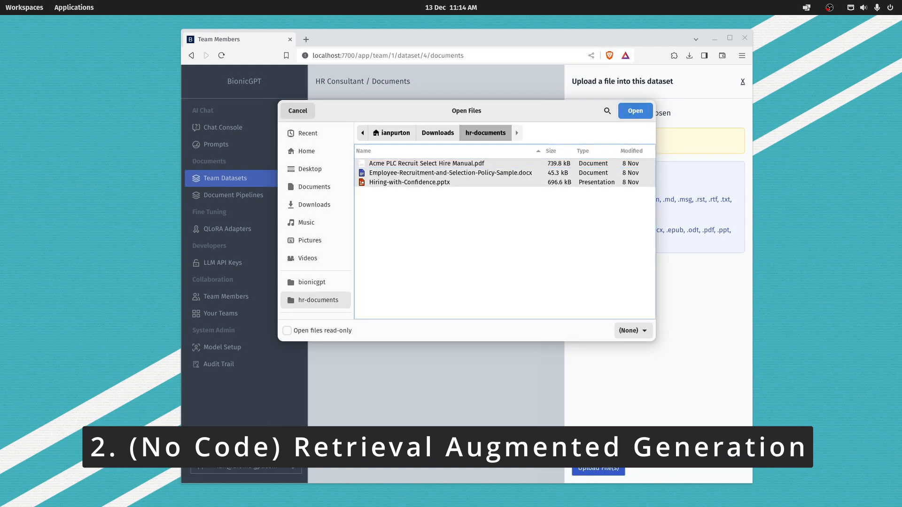
Step: Upload the three HR documents, then start a new LLM API key assigned to the LLama 2 70B prompt
click(634, 110)
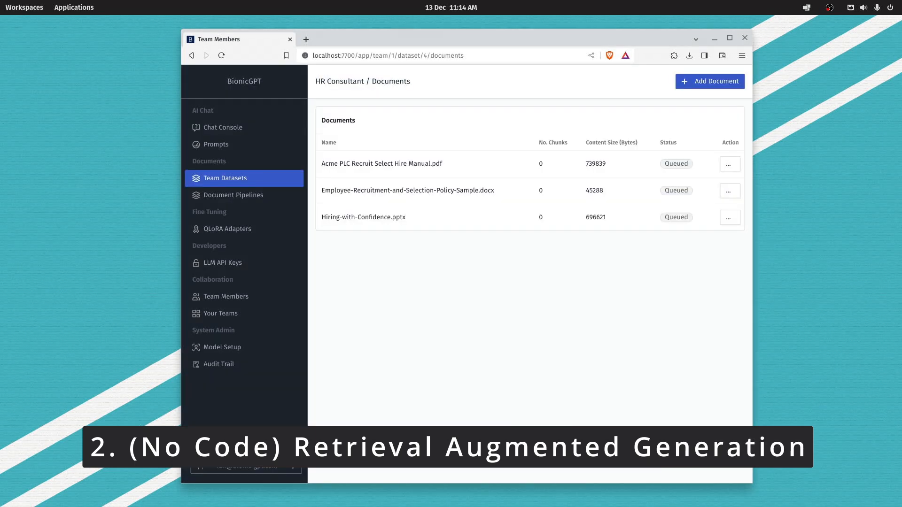
click(224, 262)
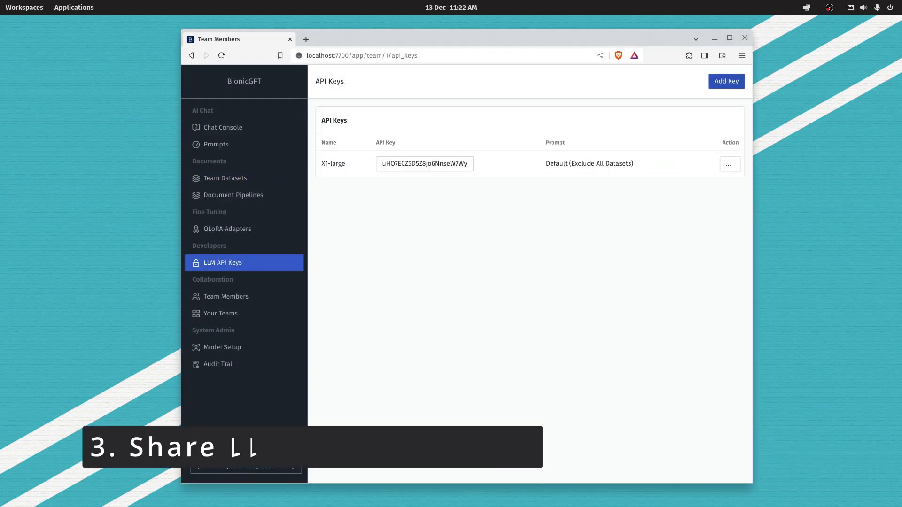
click(726, 80)
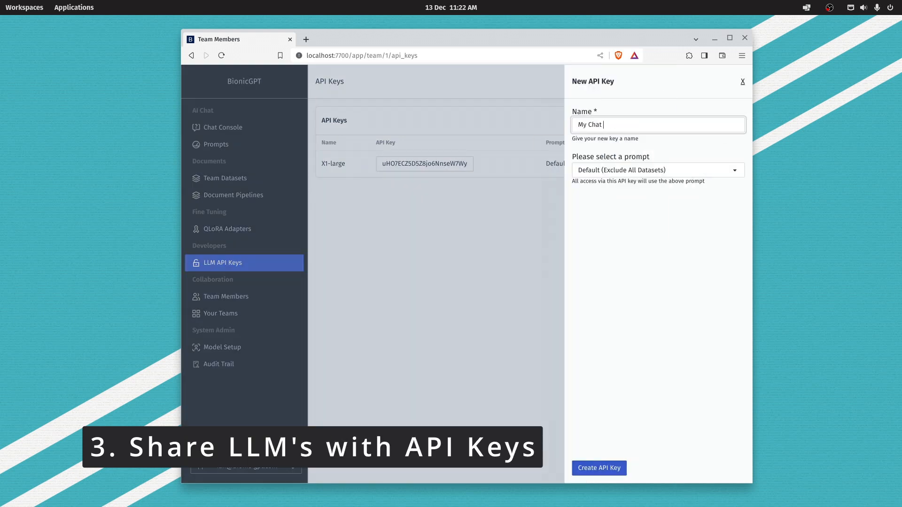
click(657, 170)
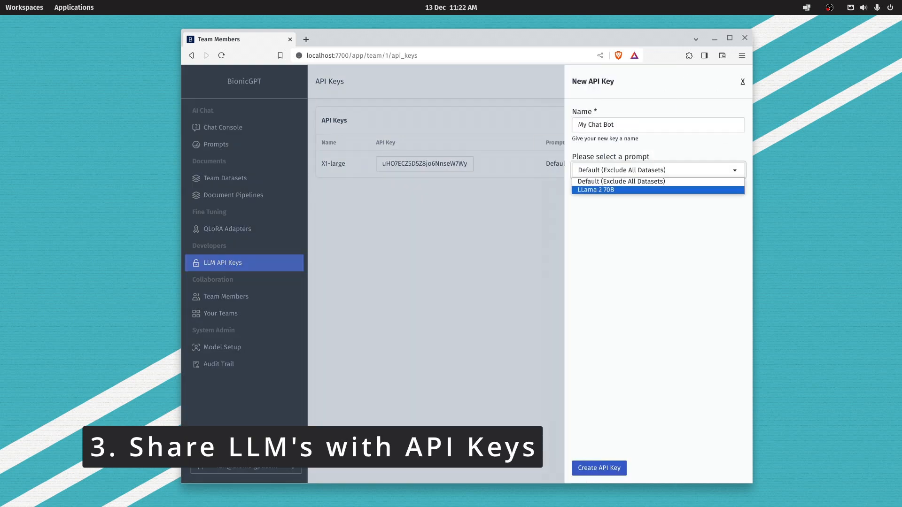
click(598, 468)
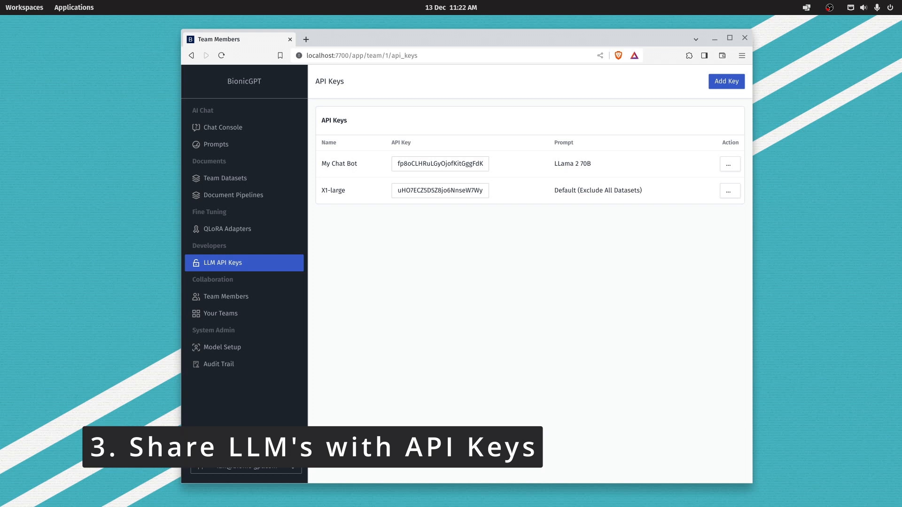
Step: Finish creating the 'My Chat Bot' key and review the audit trail filter options
click(219, 364)
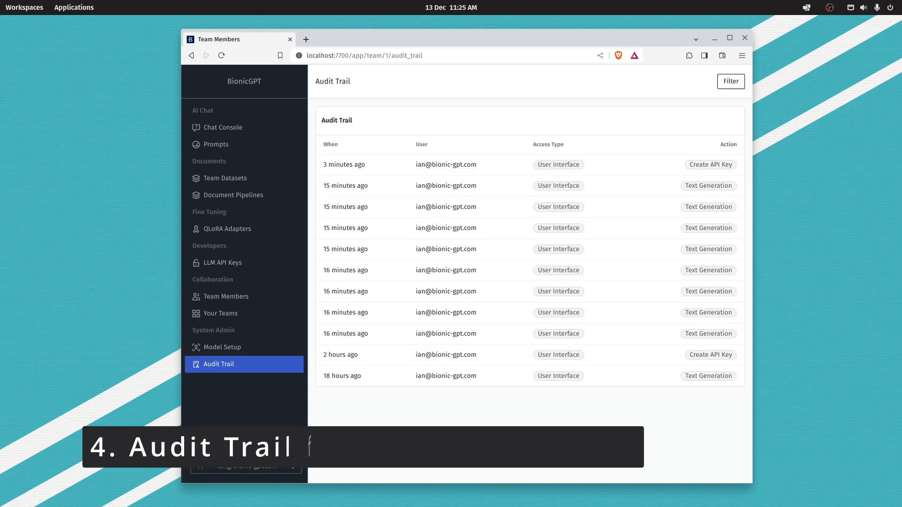
click(730, 81)
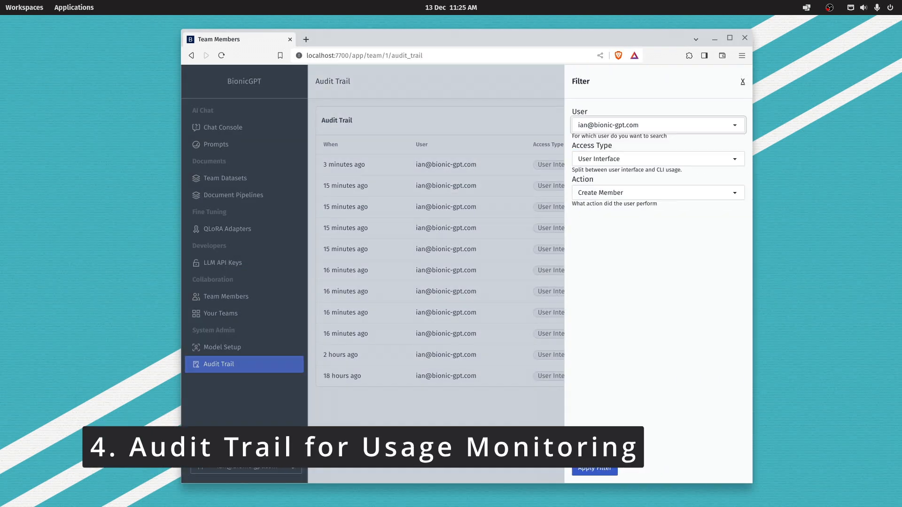
click(593, 467)
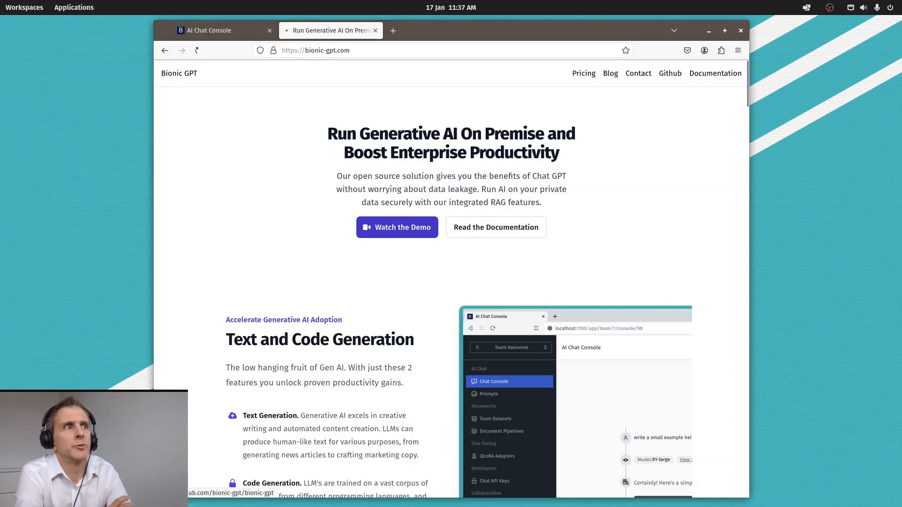
Step: Browse the bionic-gpt GitHub repo into crates/db/migrations and view teams.sql
click(670, 73)
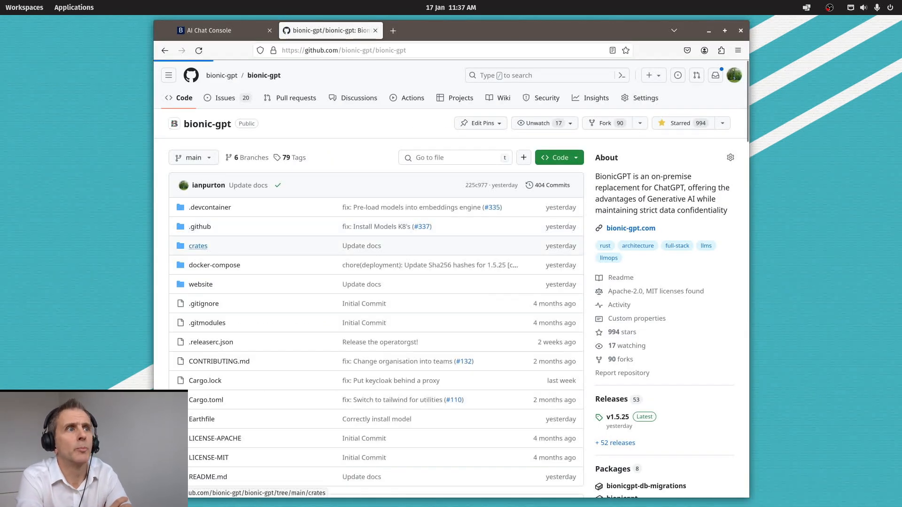
click(198, 245)
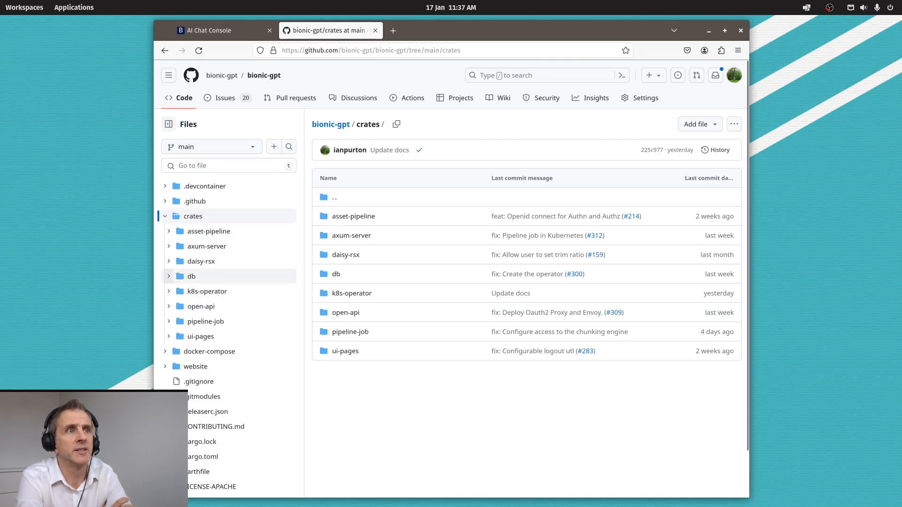
click(191, 276)
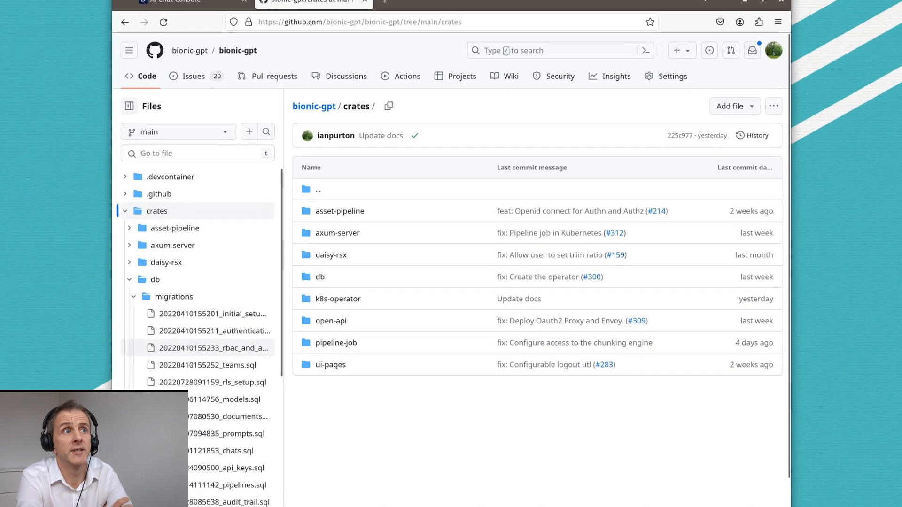
click(210, 365)
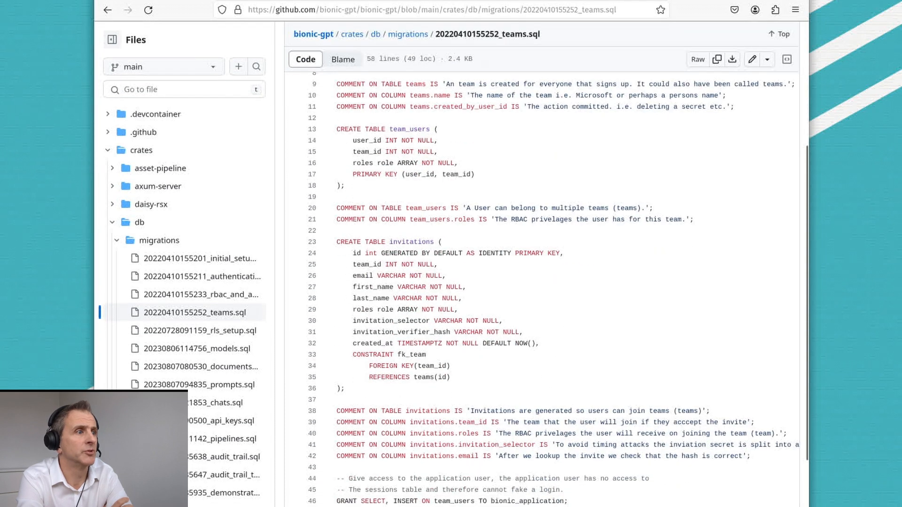
Step: Review the chats.sql and api_keys.sql migration scripts
scroll(down, 3)
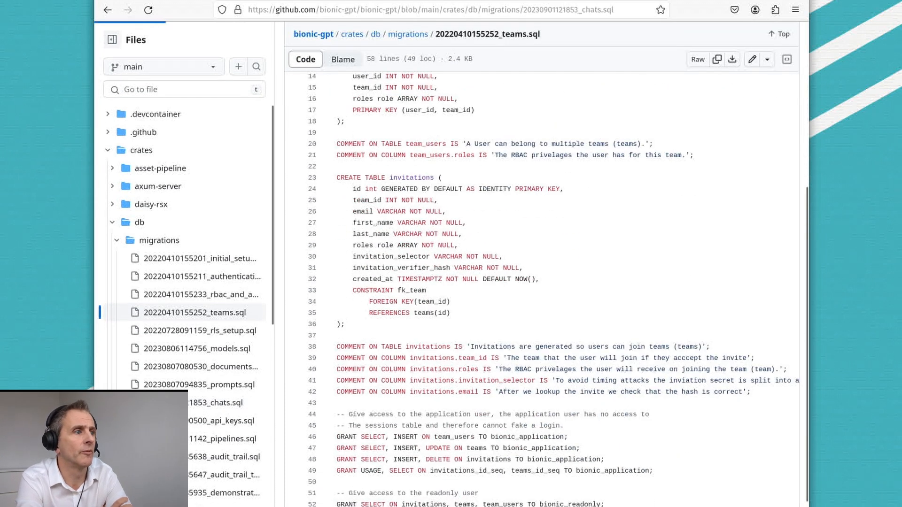
click(210, 403)
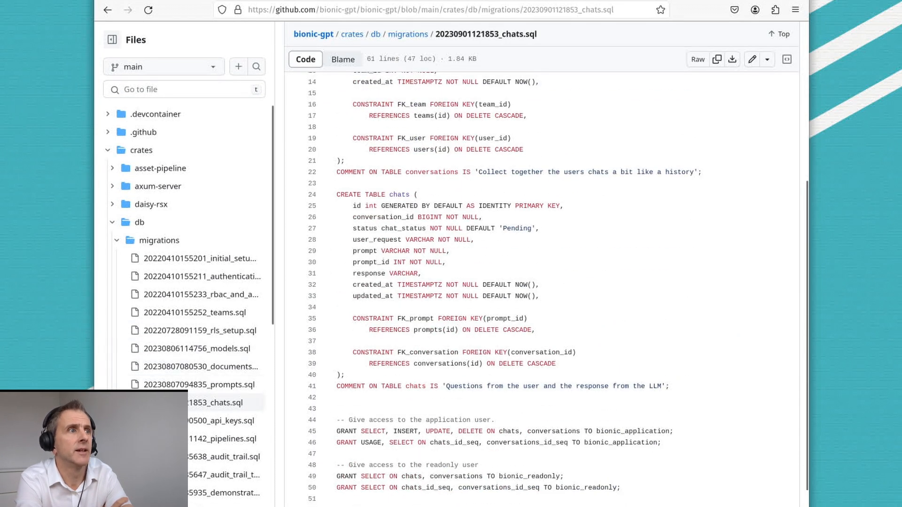
click(220, 421)
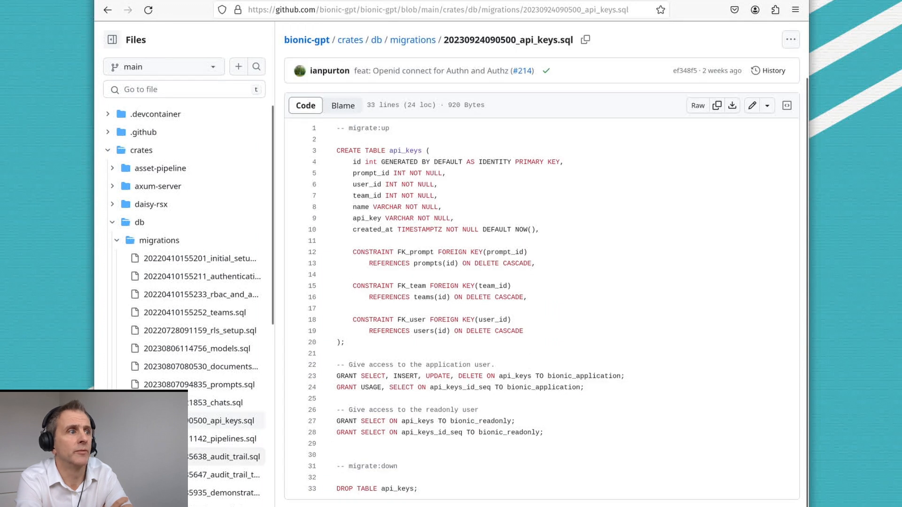
click(225, 457)
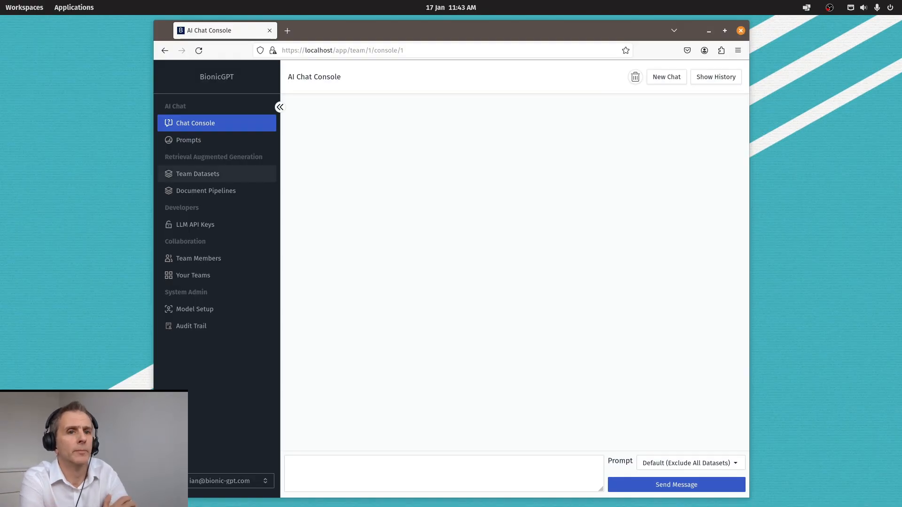
Step: Create a team dataset named 'Bionic-GPT Schema' from the Team Datasets page
click(197, 174)
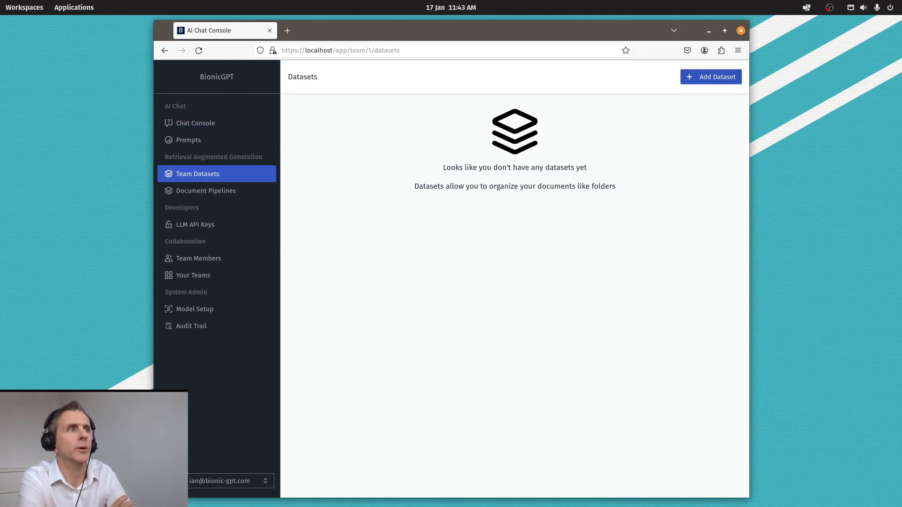
click(710, 76)
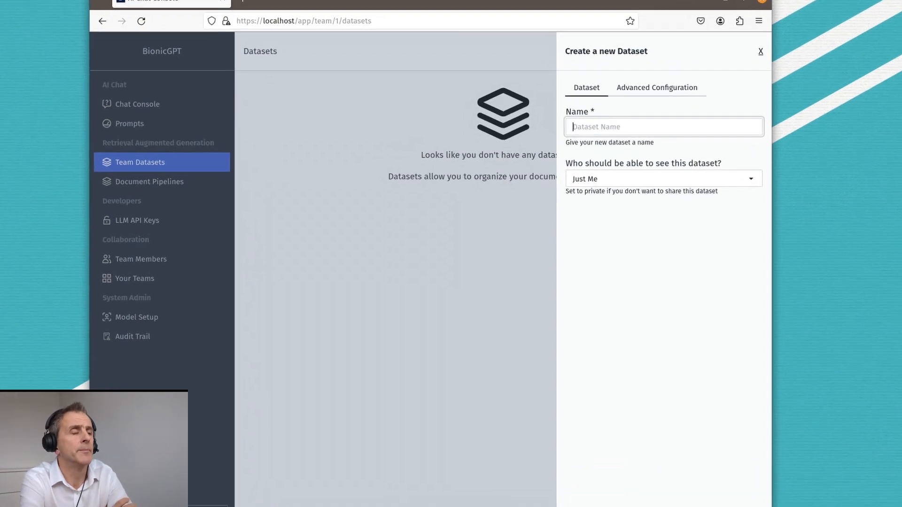
text(Bi)
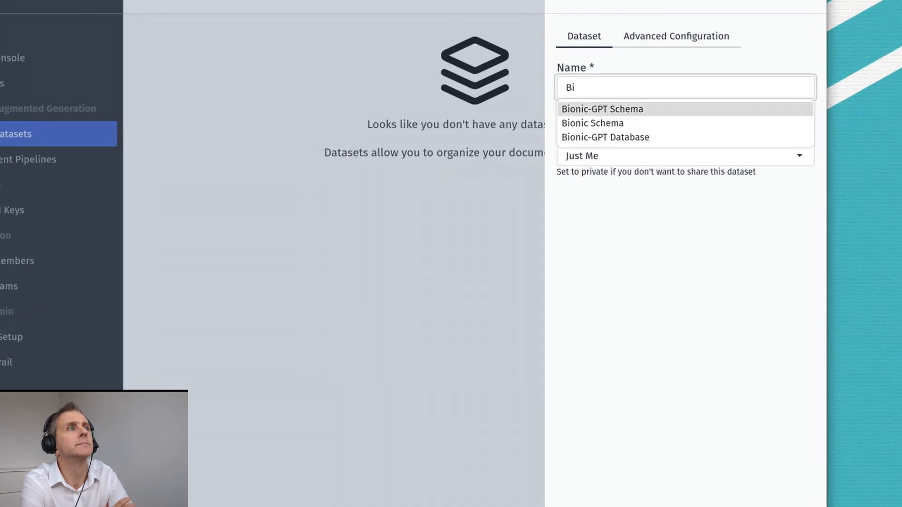
click(601, 109)
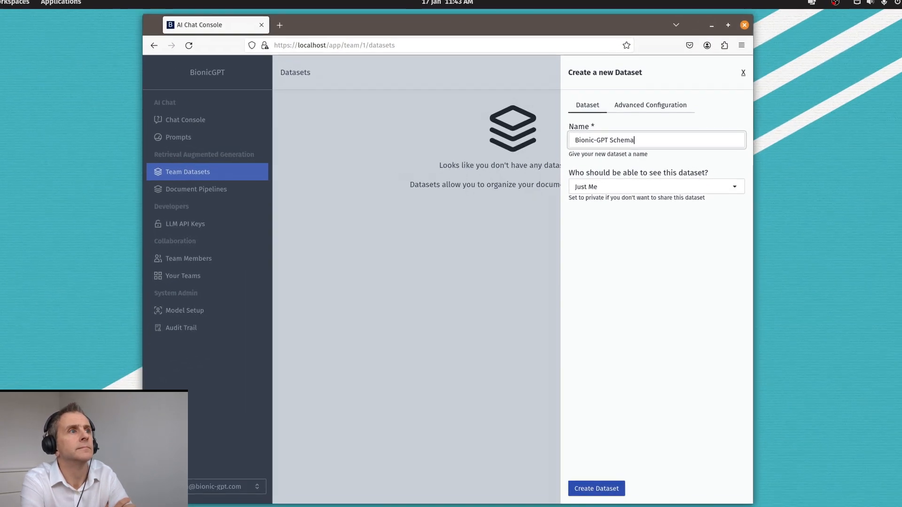
click(596, 489)
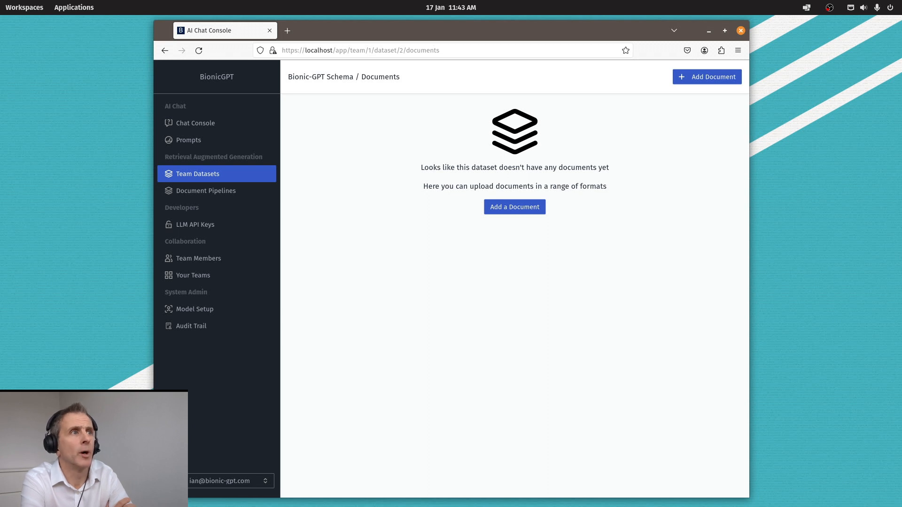
Step: Upload the 17 SQL migration files as documents into the Bionic-GPT Schema dataset
click(707, 77)
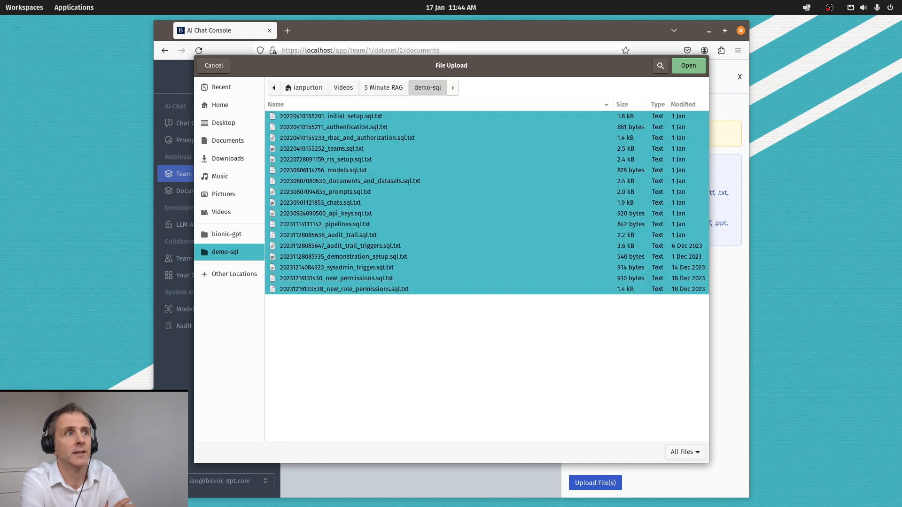
click(688, 65)
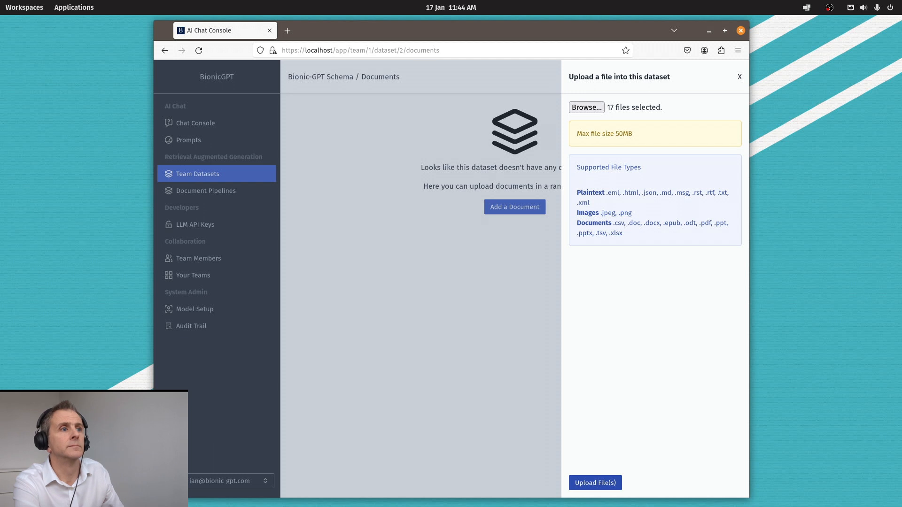
click(595, 482)
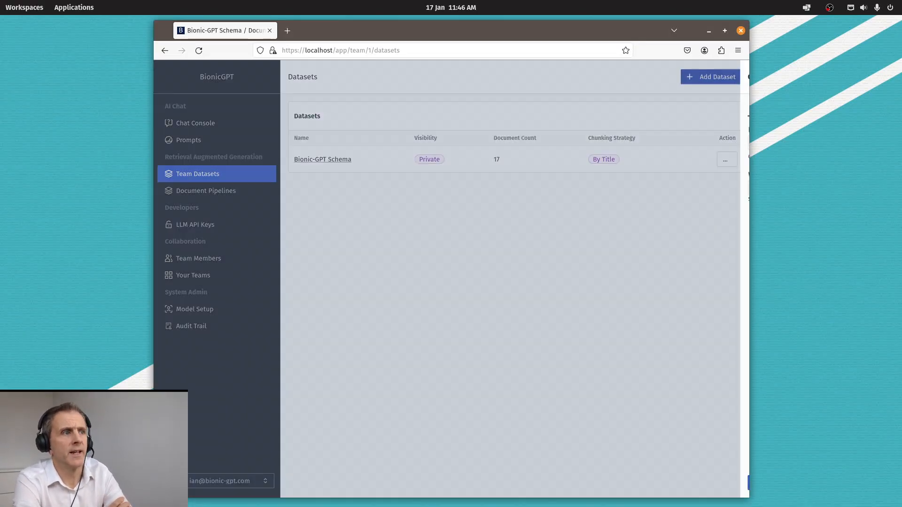
Step: Start a new dataset, check its visibility, and view the bge-small-en-v1.5 embedding and by-title chunking settings
click(710, 76)
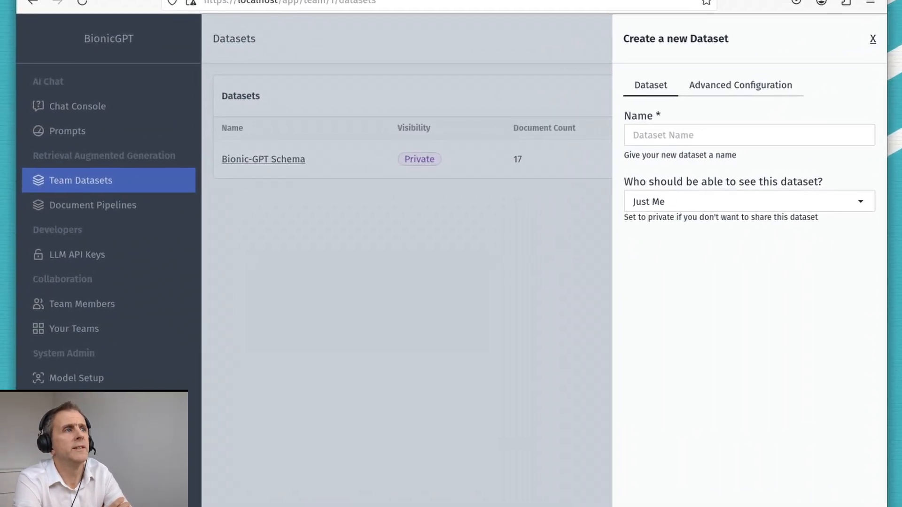
click(748, 201)
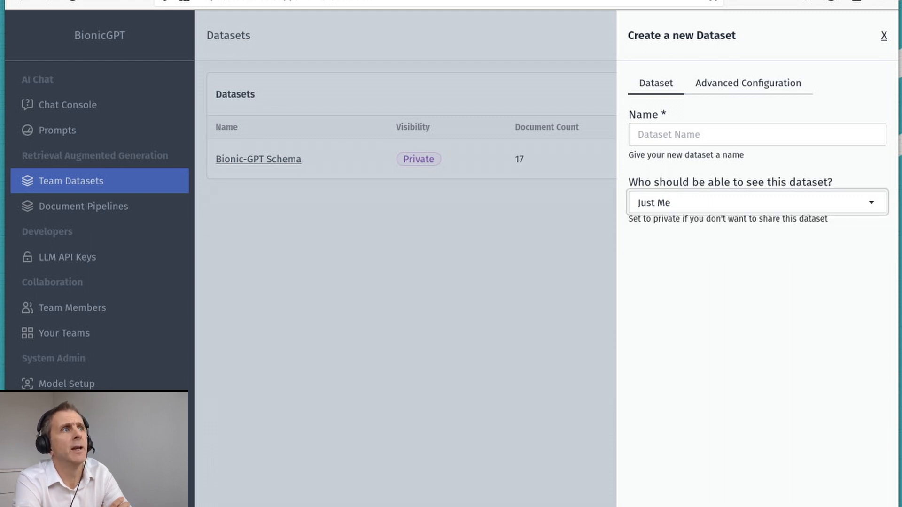
click(748, 83)
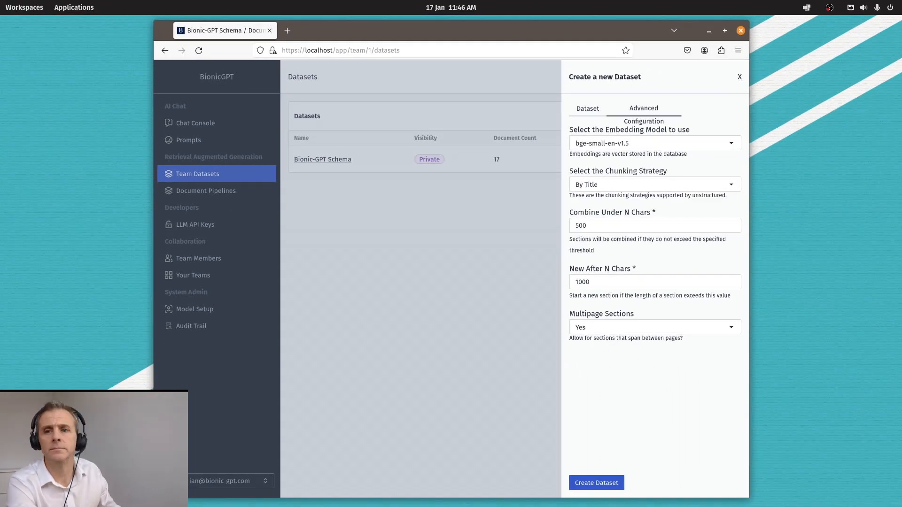
Step: Name the prompt 'Bionic-GPT Schema CoPilot' and write instructions to generate SQL queries from a provided Postgres schema
click(188, 140)
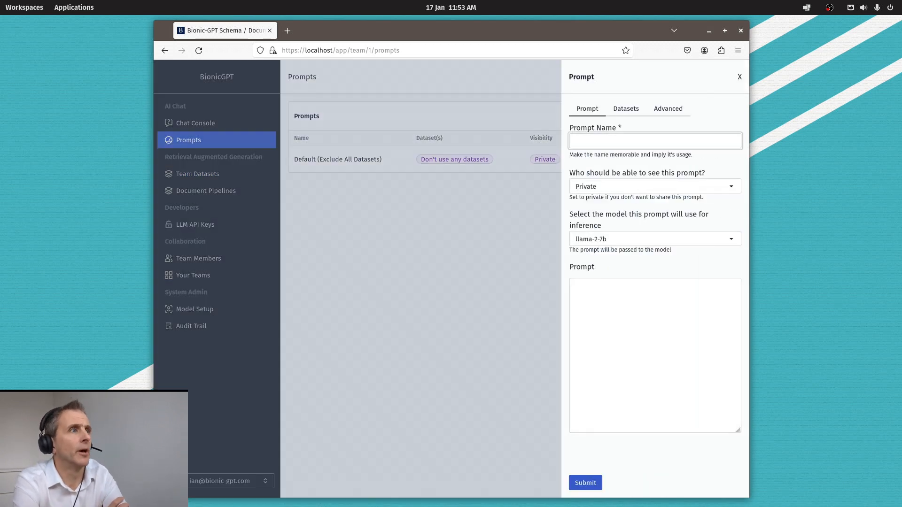
text(Bionic-GPT Schema Co)
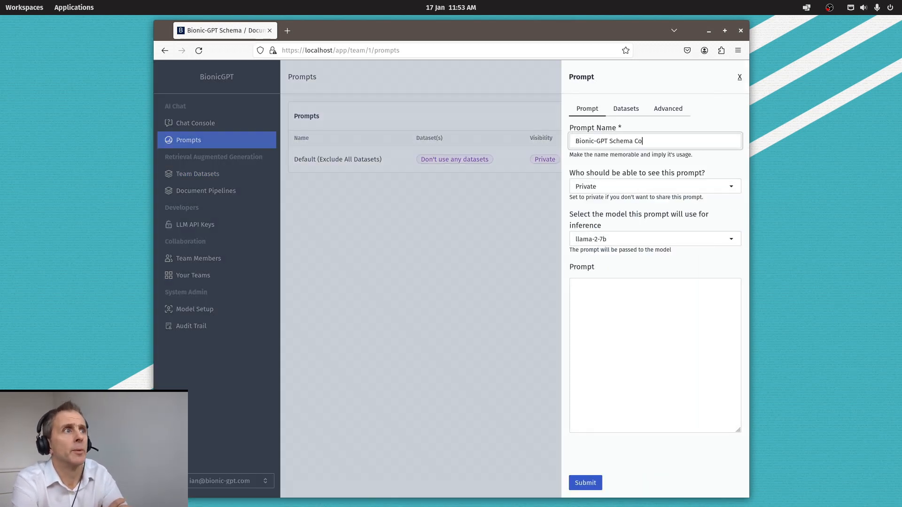
click(654, 239)
text(In the)
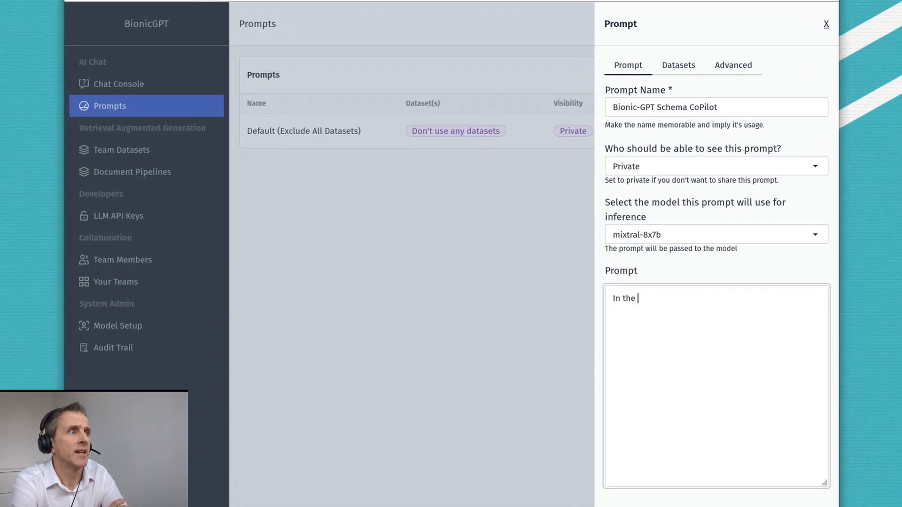
text(context we will provide a database)
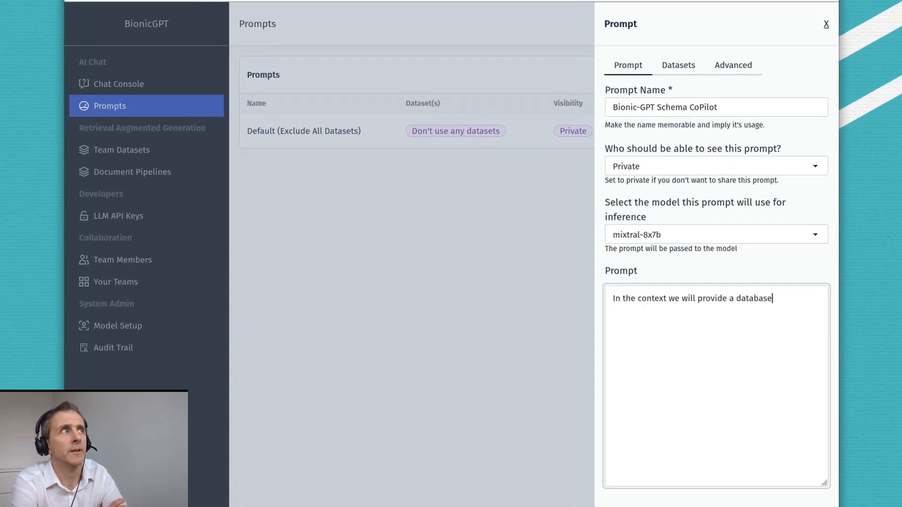
text(schema for a Postgres data)
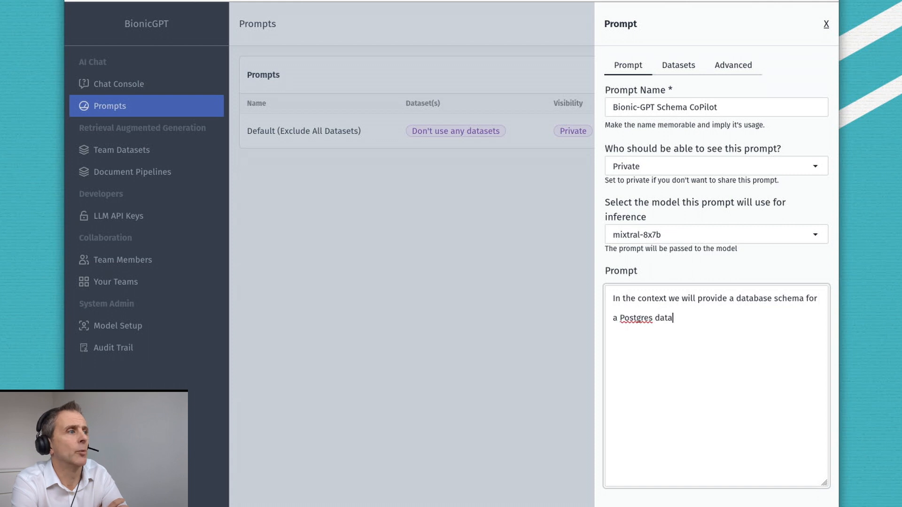
text(base. Answer questions us)
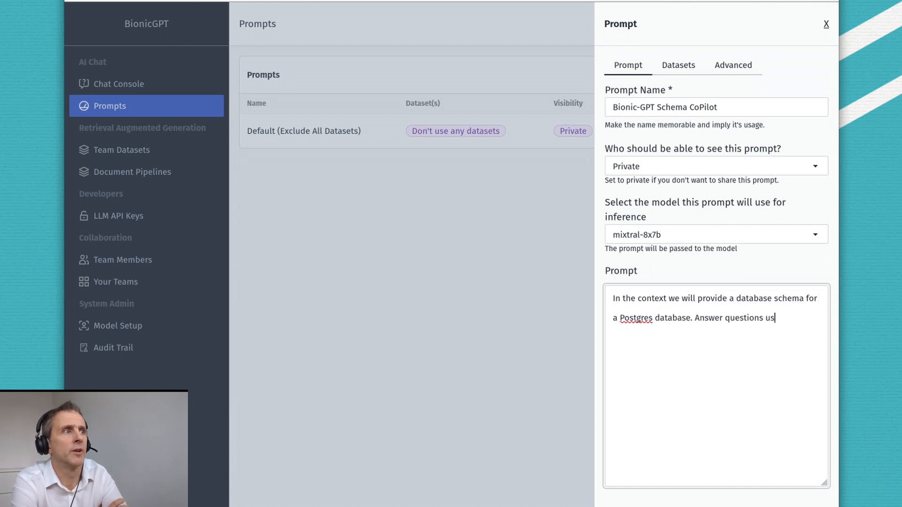
text(ing the schema to generate SQL)
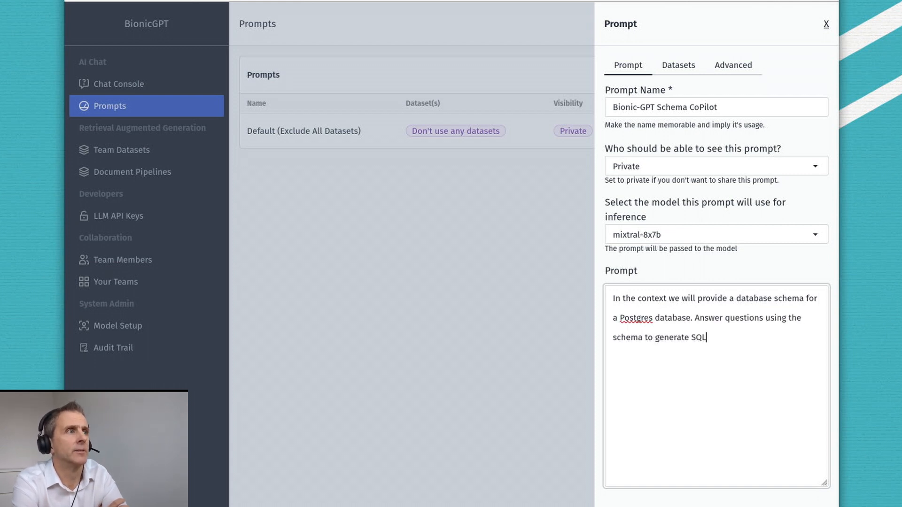
text(queries.)
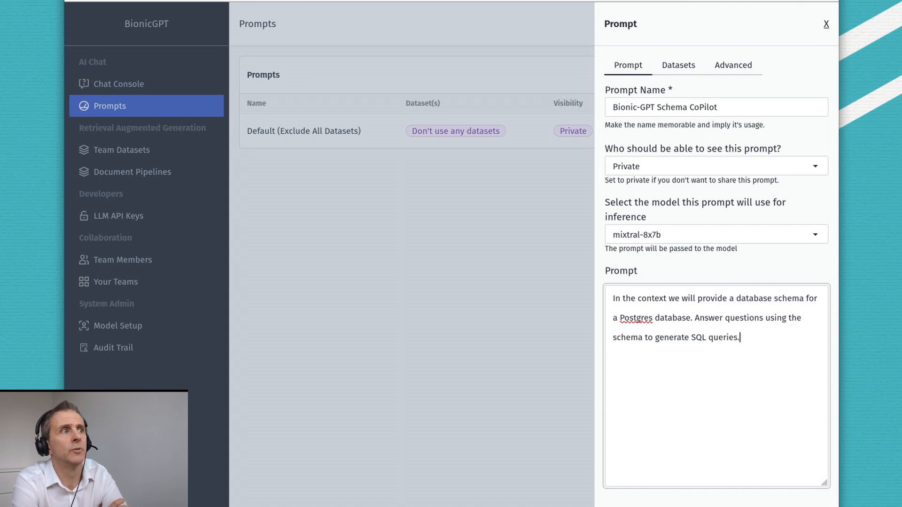
Step: Restrict the prompt to use only selected datasets
click(677, 65)
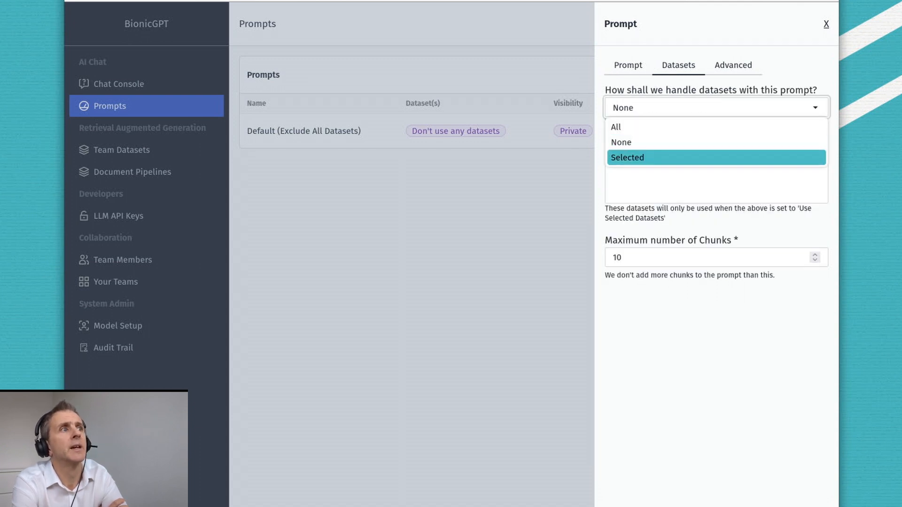
click(733, 65)
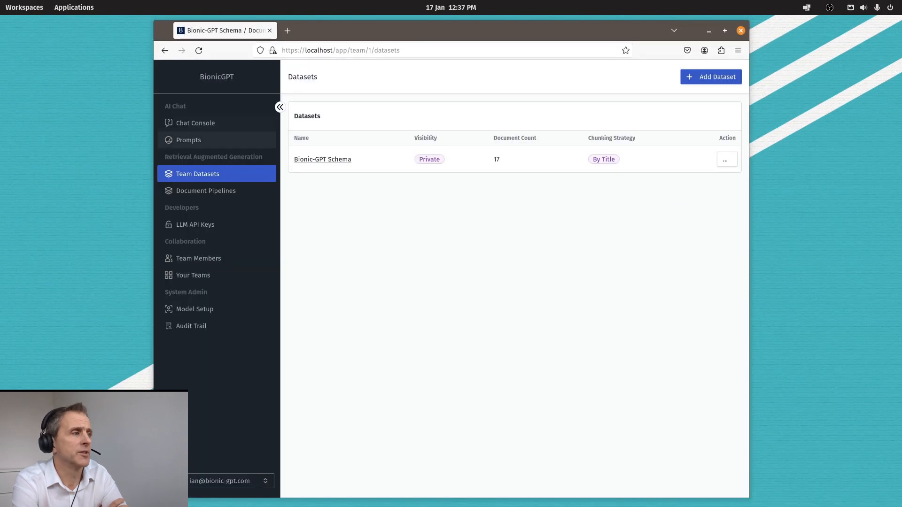
Step: In the Chat Console with the Schema CoPilot prompt, ask which users sent the most tokens in the last 24 hours
click(196, 122)
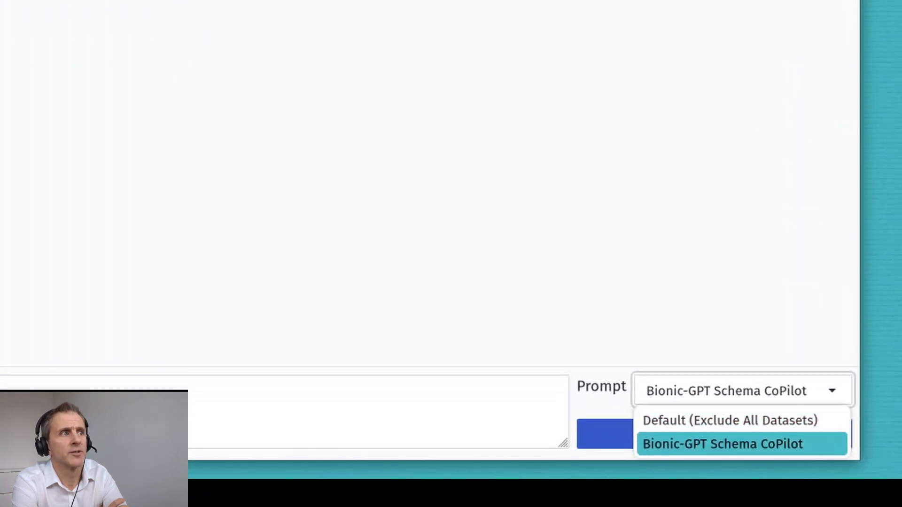
click(722, 443)
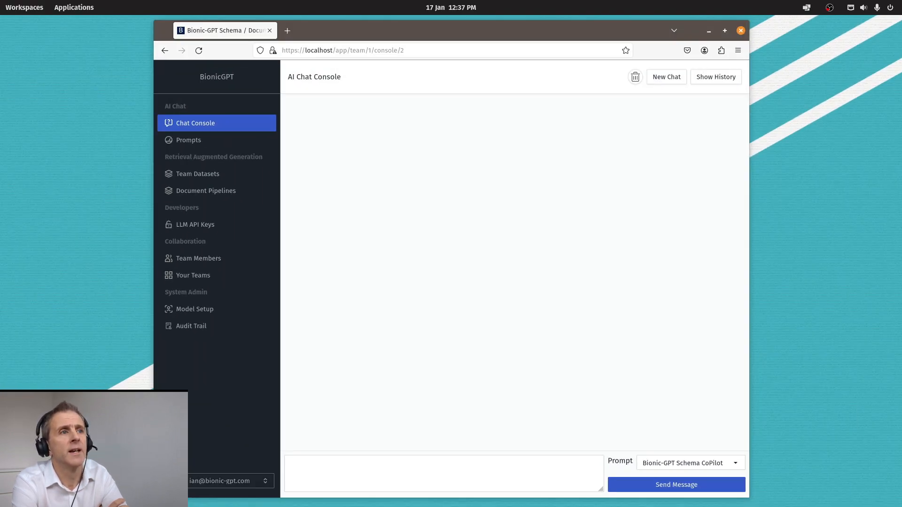
text(Write me a query that shows which users have sent the most tokens in the last 24 hours)
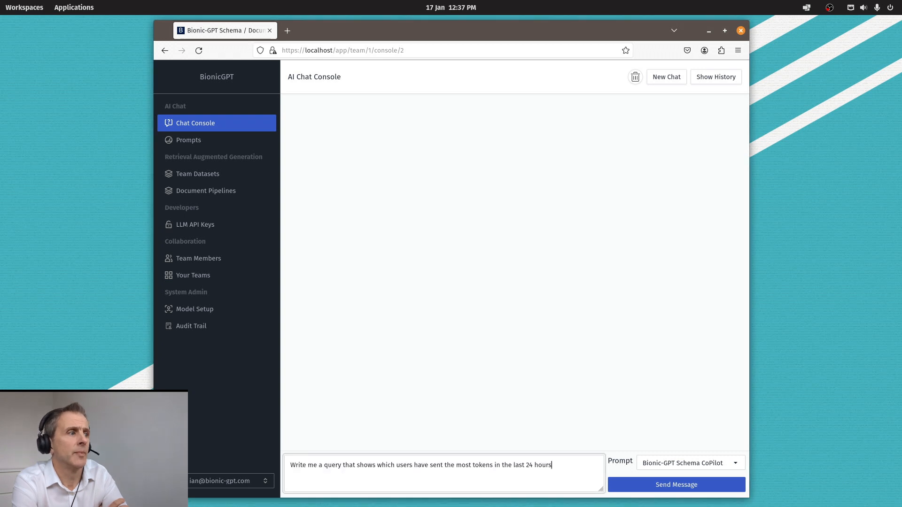
click(676, 485)
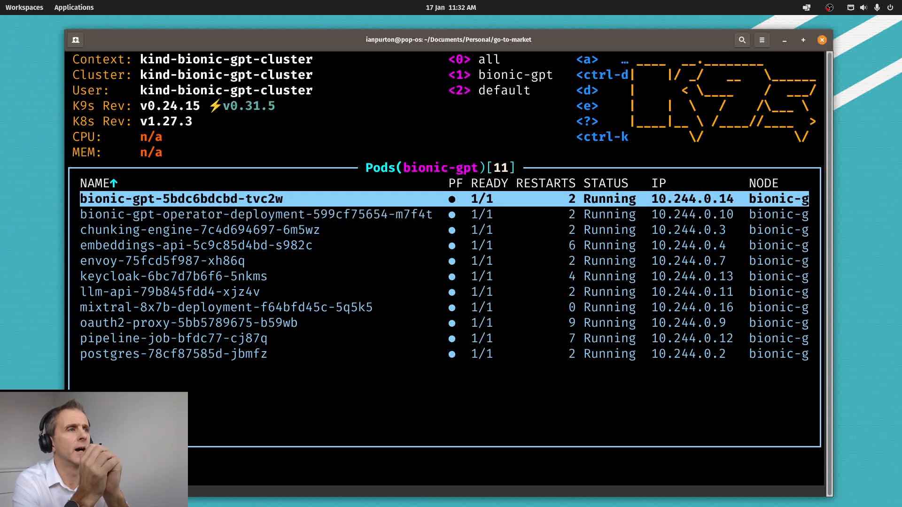
key(l)
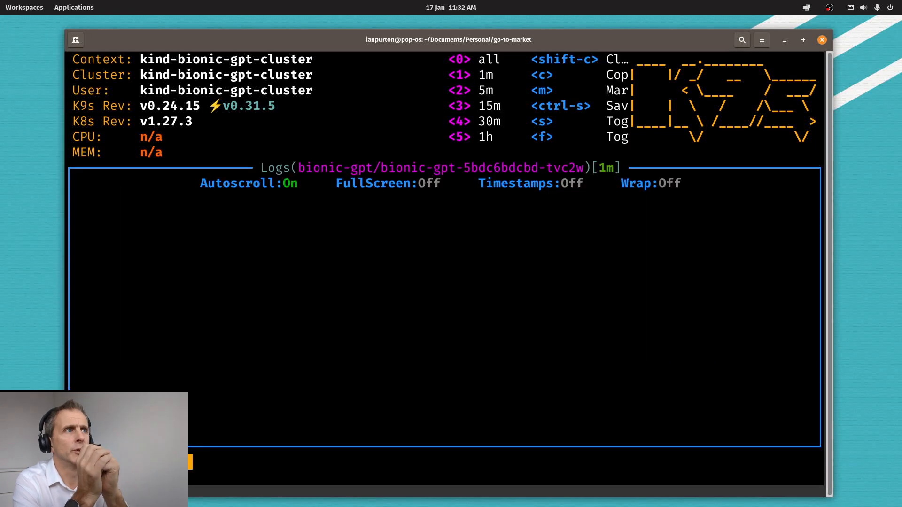
key(0)
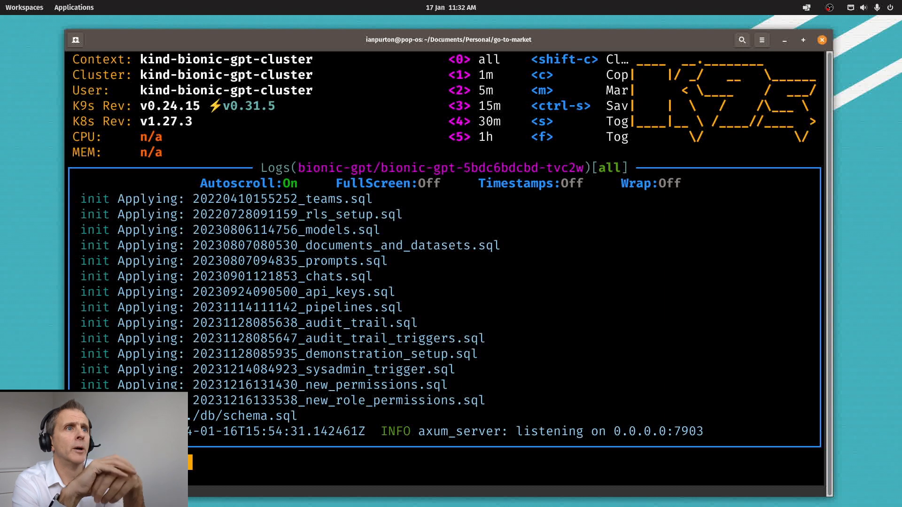
key(Escape)
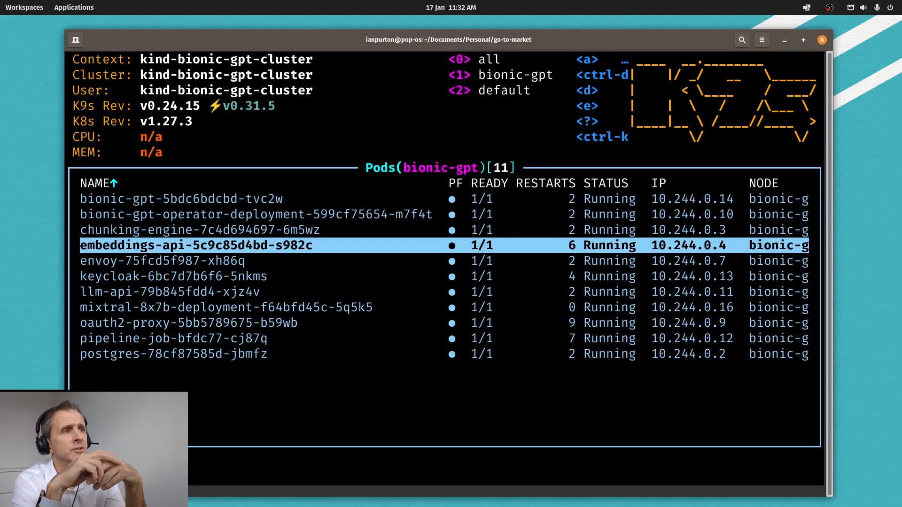
key(l)
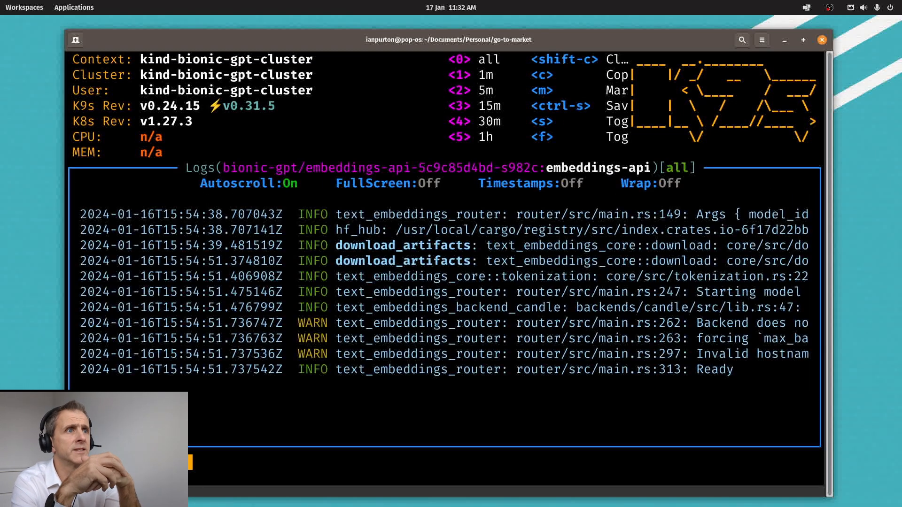
key(Escape)
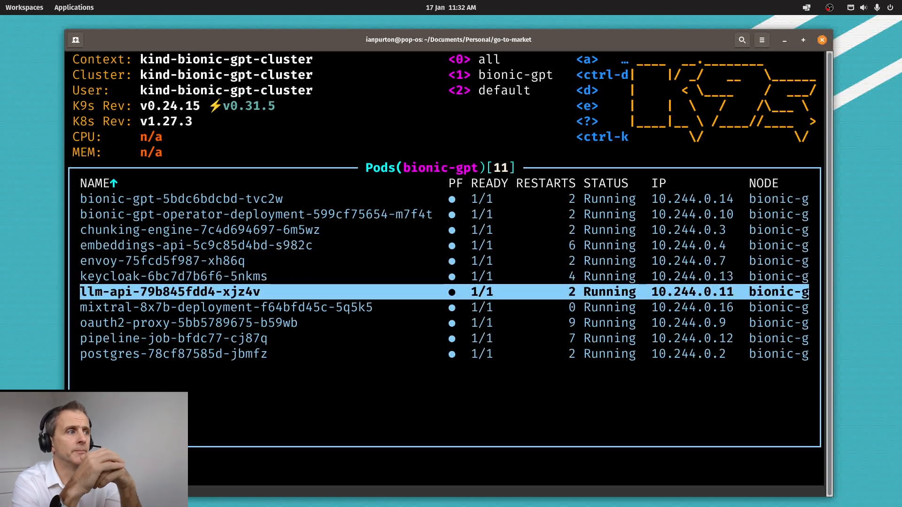
key(Down)
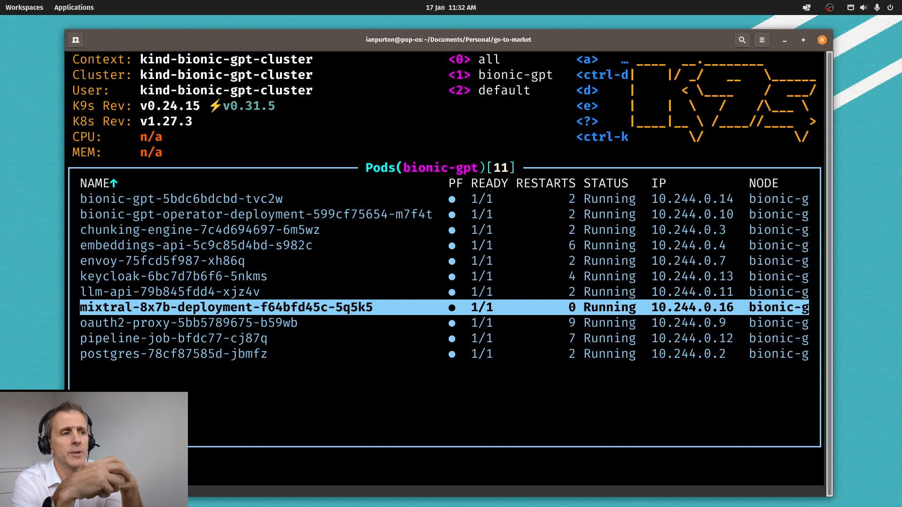